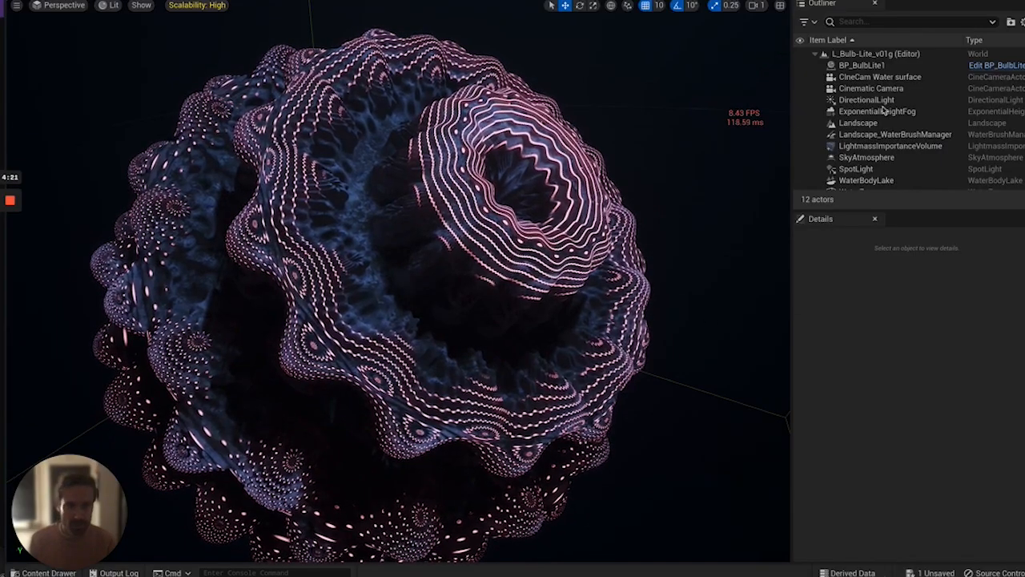
Open the M_BulbLite2 material from _Materials > BulbLite1 in the Material Editor.
{"action": "left_click", "coordinate": [862, 64]}
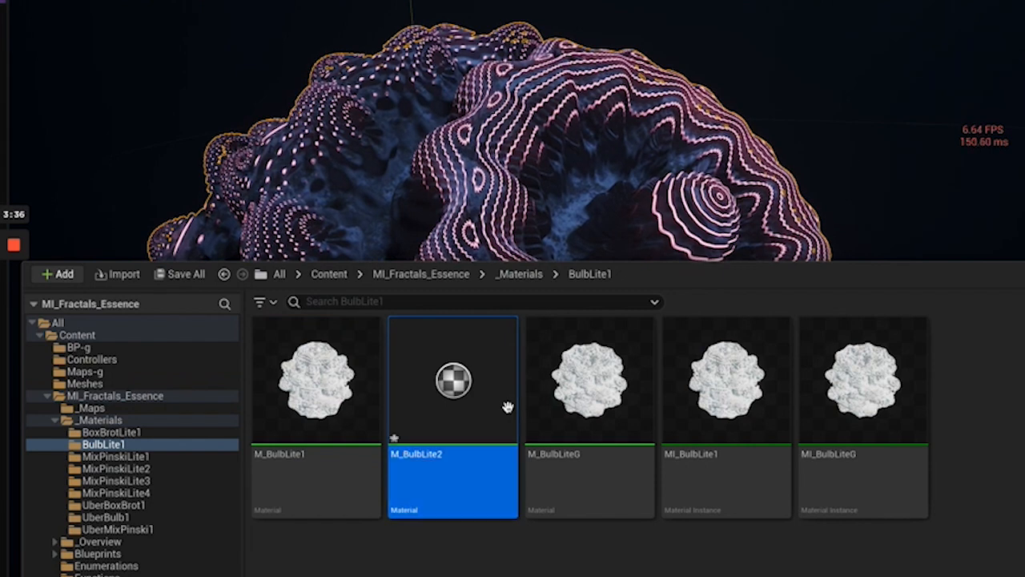
{"action": "double_click", "coordinate": [451, 381]}
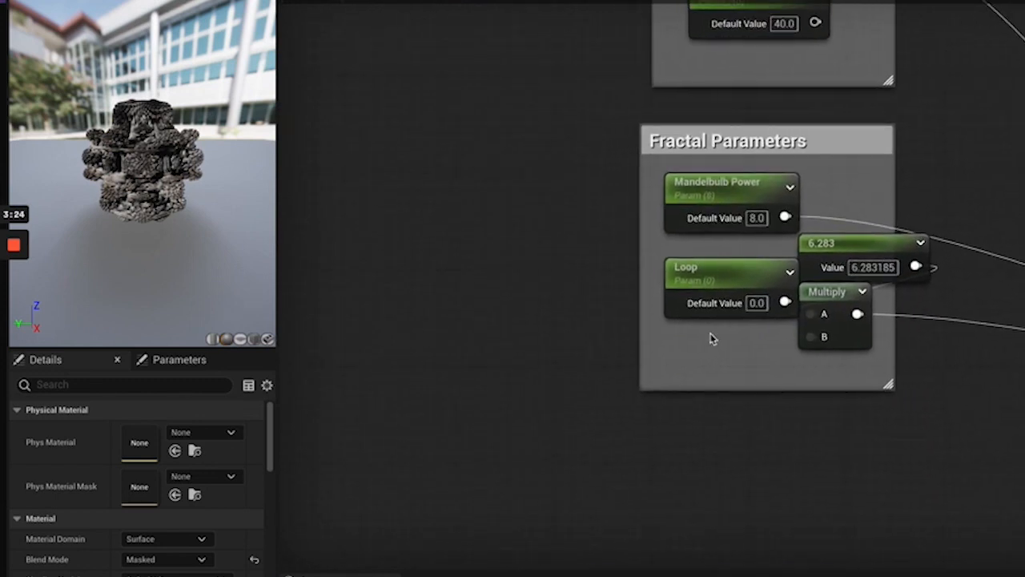
Place Time and Sine nodes and wire Time into a Multiply with B = 0.1 feeding Sine.
{"action": "left_click", "coordinate": [697, 273]}
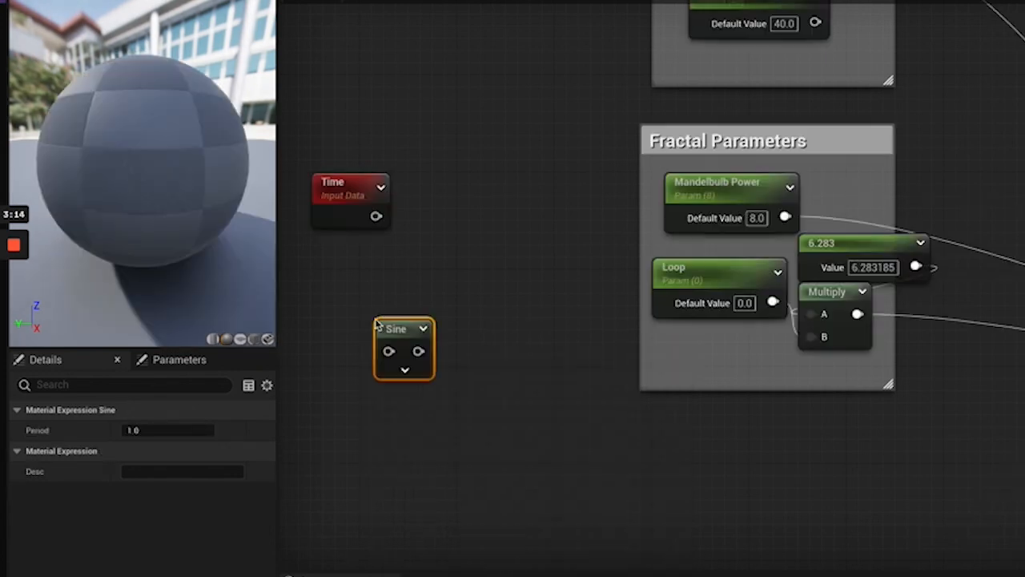
{"action": "left_click_drag", "start_coordinate": [404, 328], "coordinate": [497, 232]}
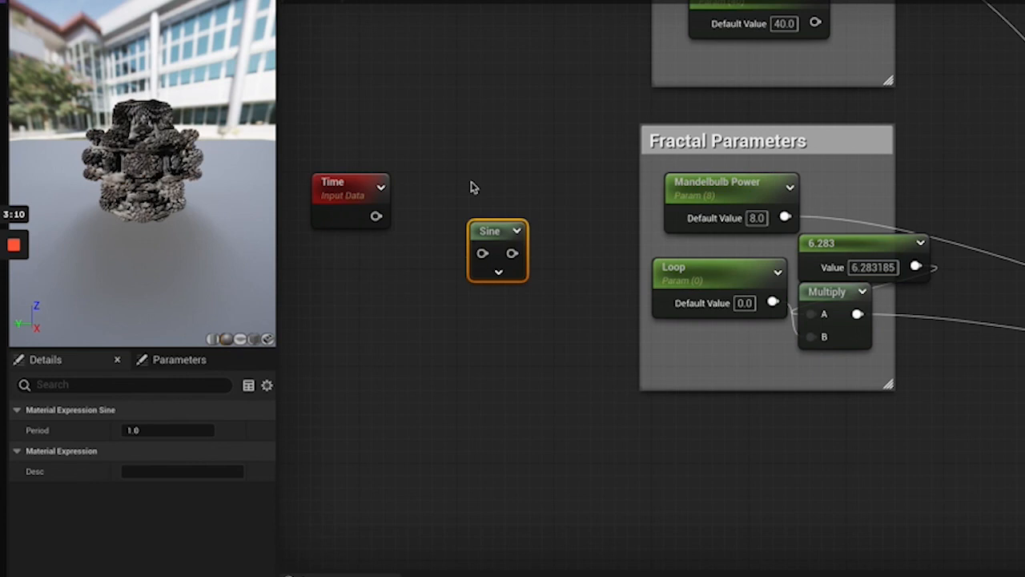
{"action": "left_click_drag", "start_coordinate": [496, 230], "coordinate": [472, 217]}
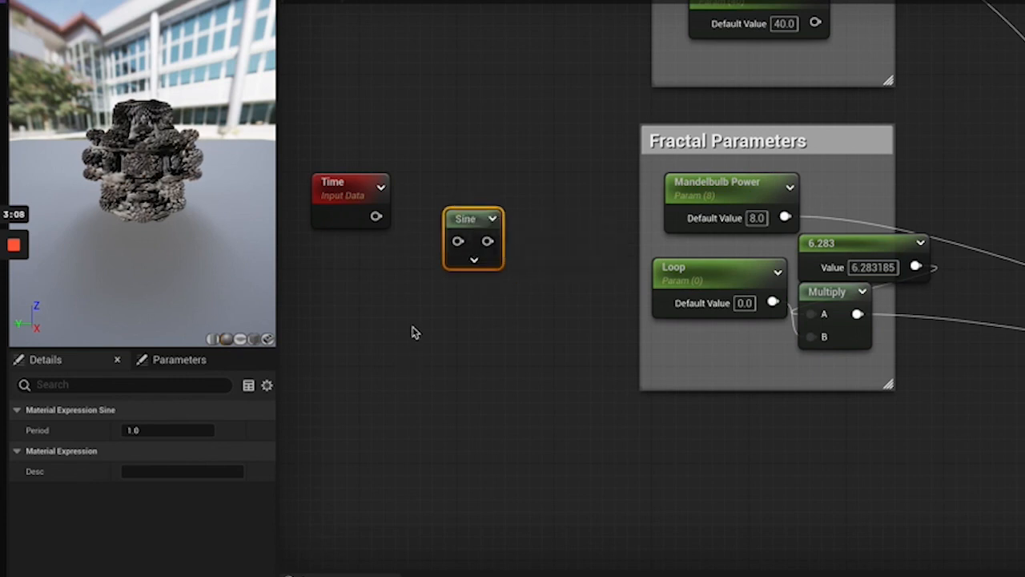
{"action": "mouse_move", "coordinate": [387, 361]}
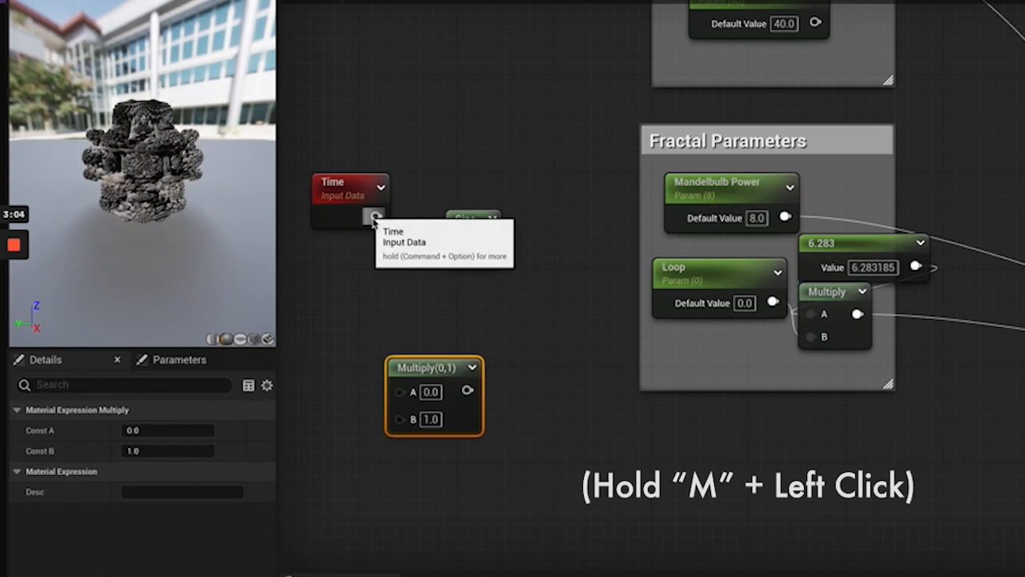
{"action": "left_click_drag", "start_coordinate": [376, 218], "coordinate": [399, 391]}
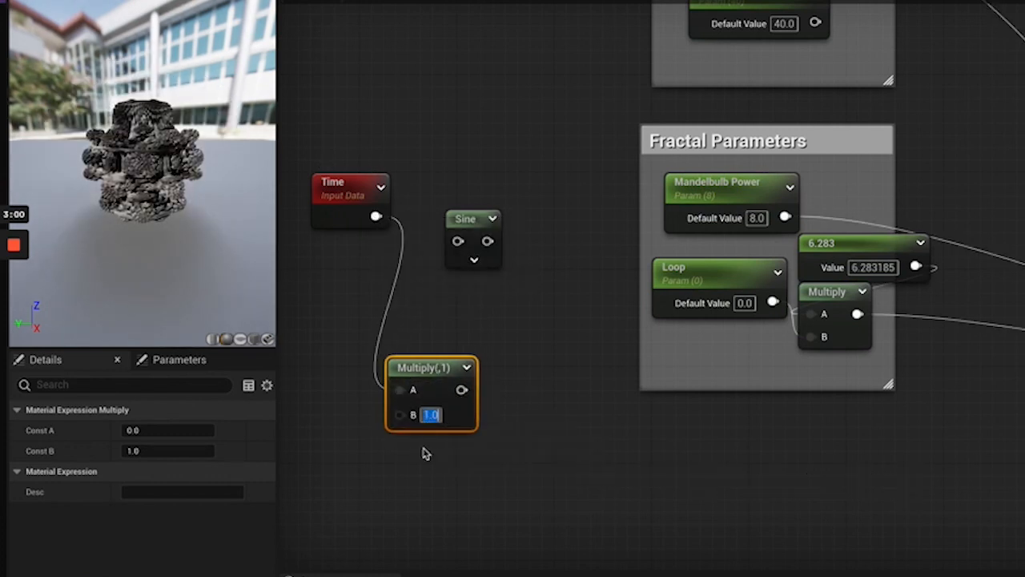
{"action": "type", "text": "0"}
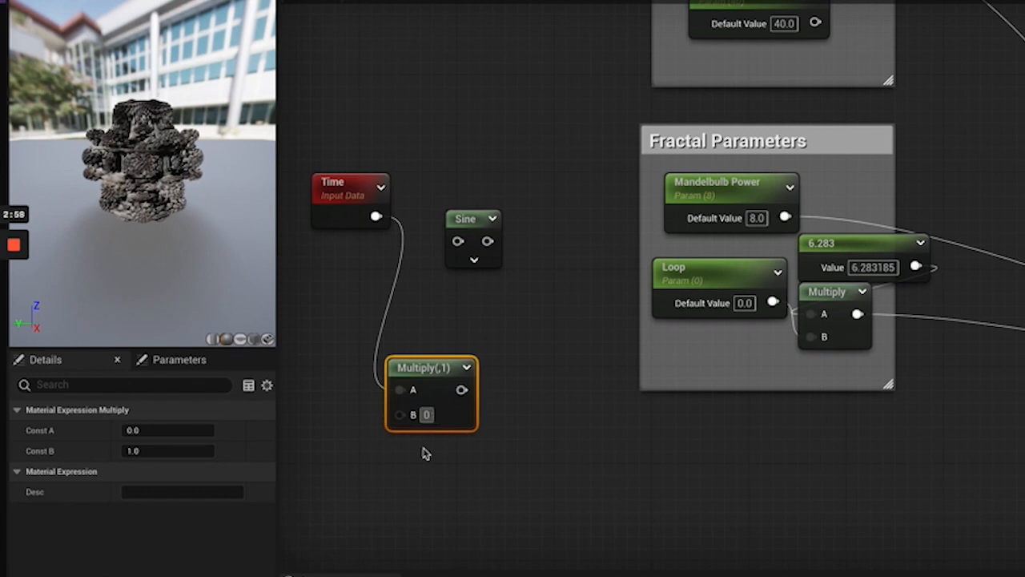
{"action": "type", "text": "0.1"}
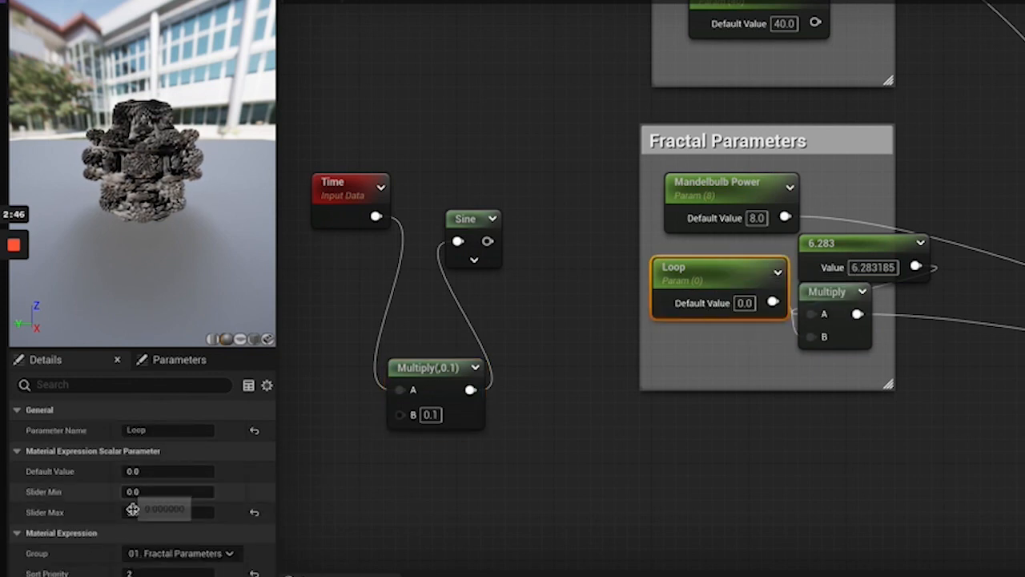
Chain Sine through an Add of 1 and a Multiply by 2.5 toward the Loop input.
{"action": "type", "text": "5.0"}
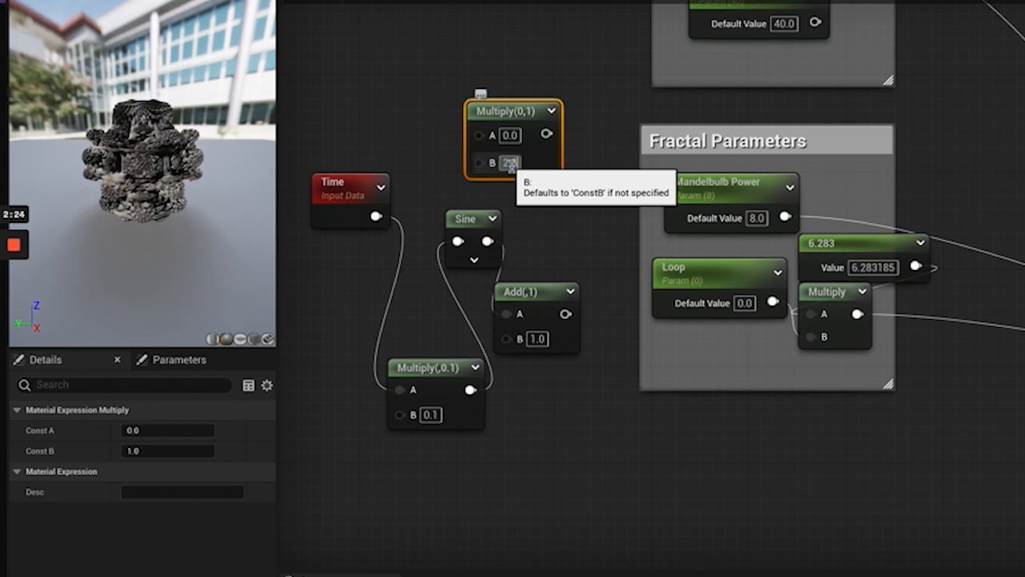
{"action": "type", "text": "2.5"}
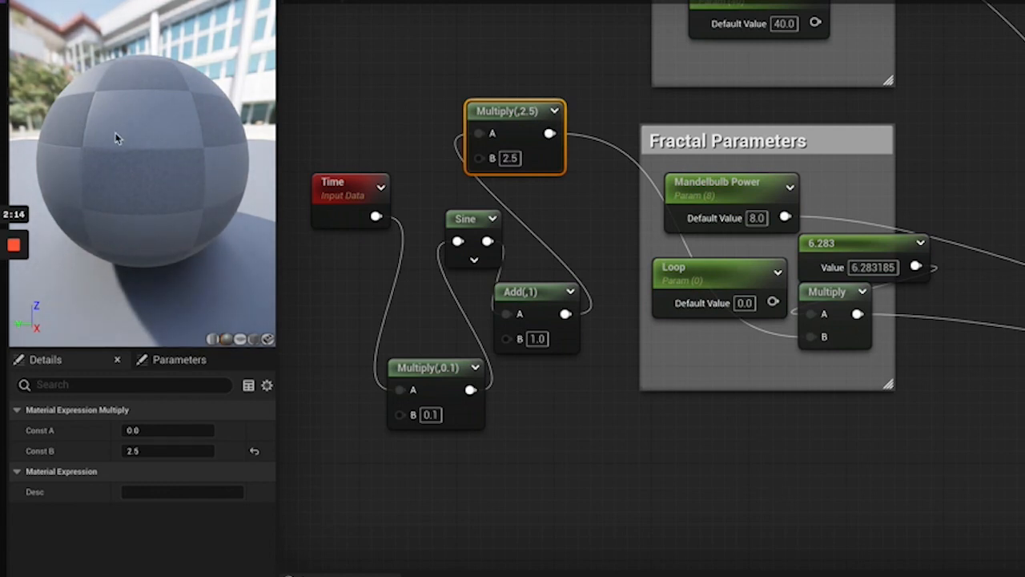
{"action": "mouse_move", "coordinate": [142, 191]}
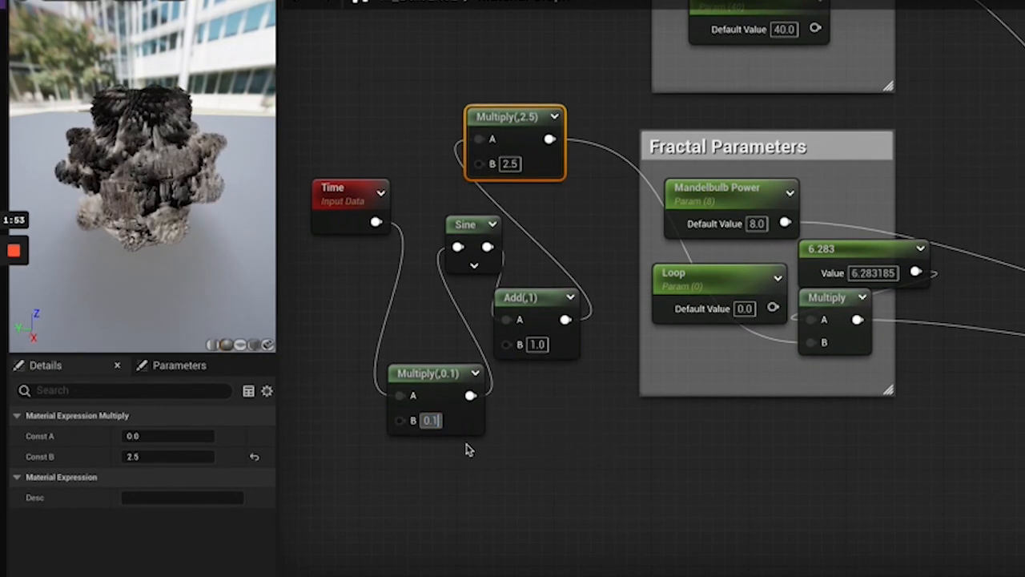
Lower the Time Multiply's B value to 0.01 to slow the fractal animation.
{"action": "type", "text": "0.01"}
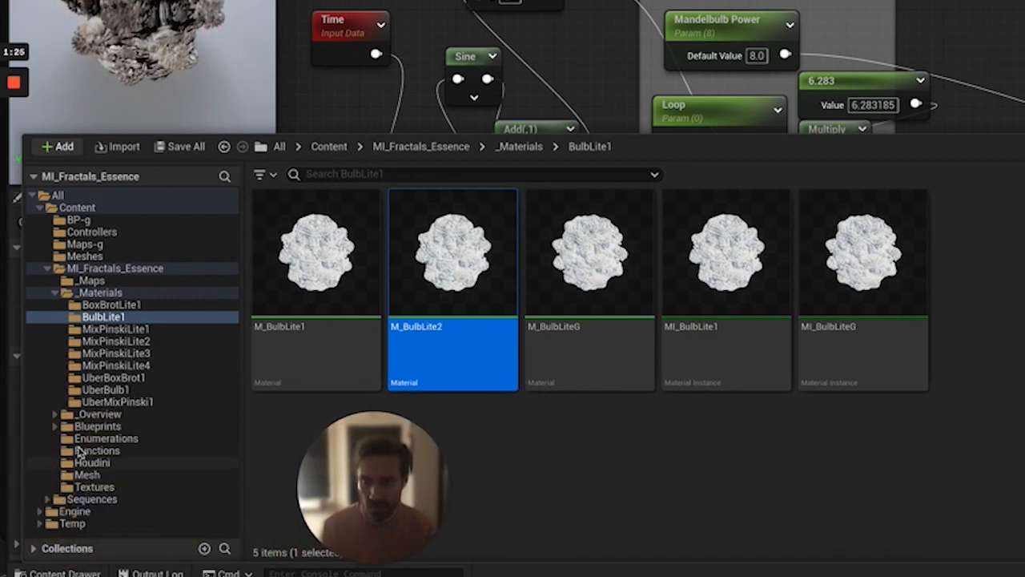
Open BP_BulbLite2 from Blueprints on its Construction Script and inspect the instance's Source Material.
{"action": "left_click", "coordinate": [96, 426]}
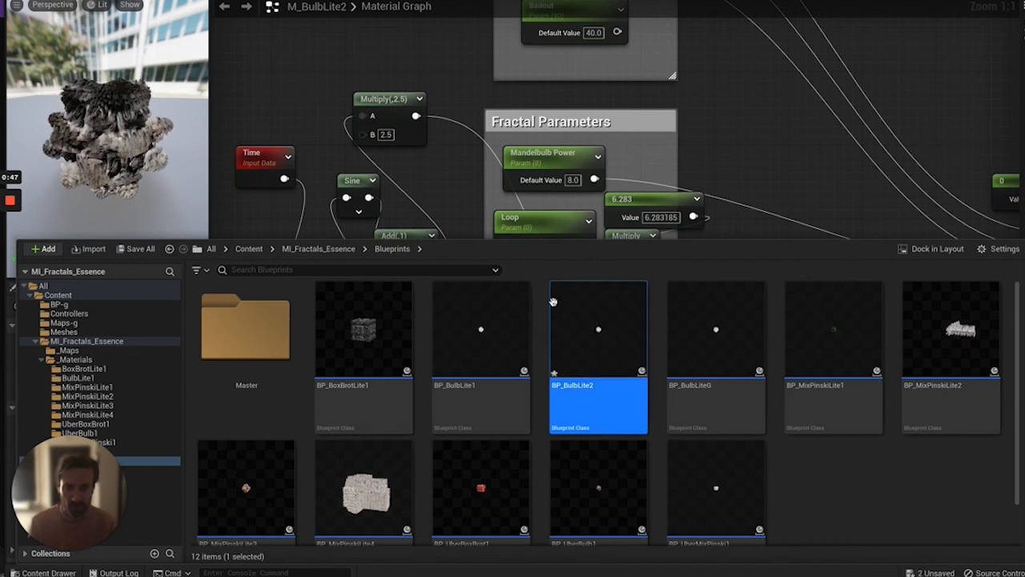
{"action": "mouse_move", "coordinate": [599, 329]}
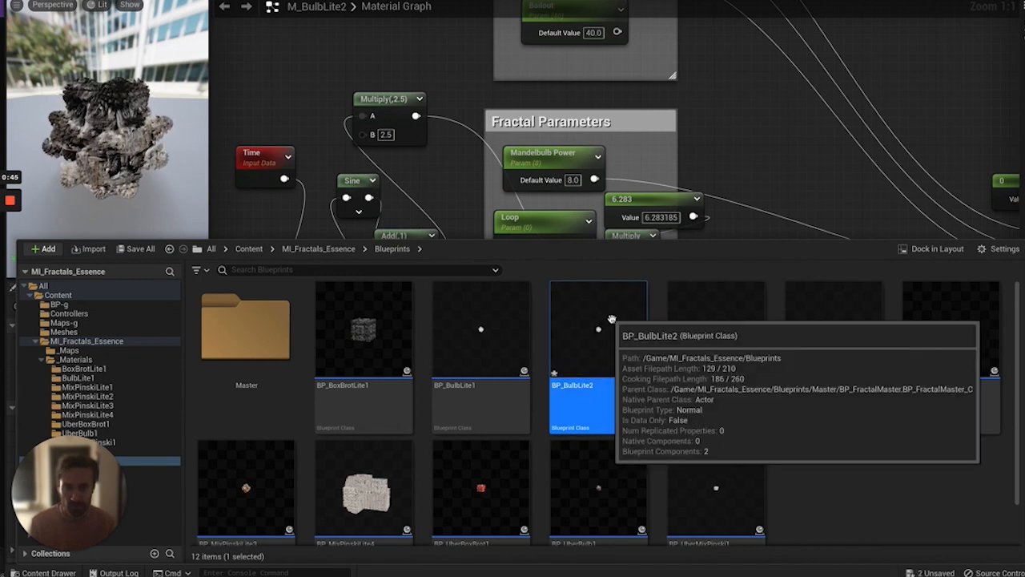
{"action": "double_click", "coordinate": [599, 330]}
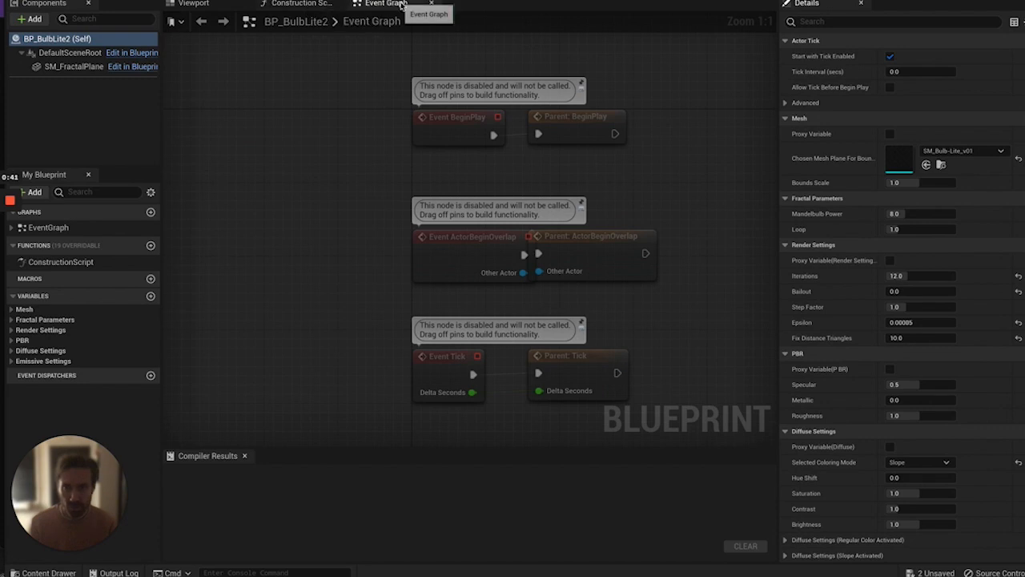
{"action": "left_click", "coordinate": [301, 3]}
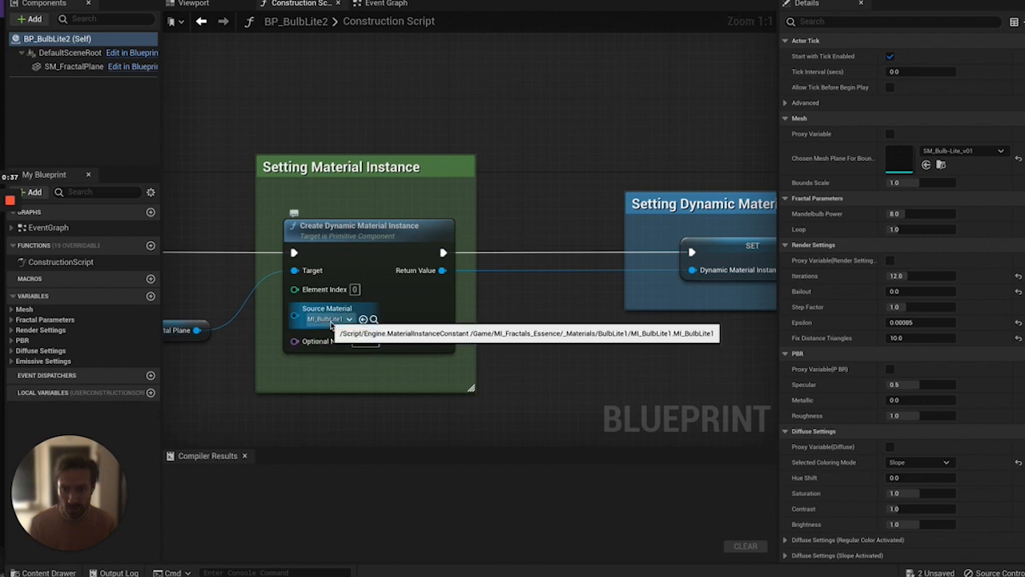
{"action": "left_click", "coordinate": [348, 319]}
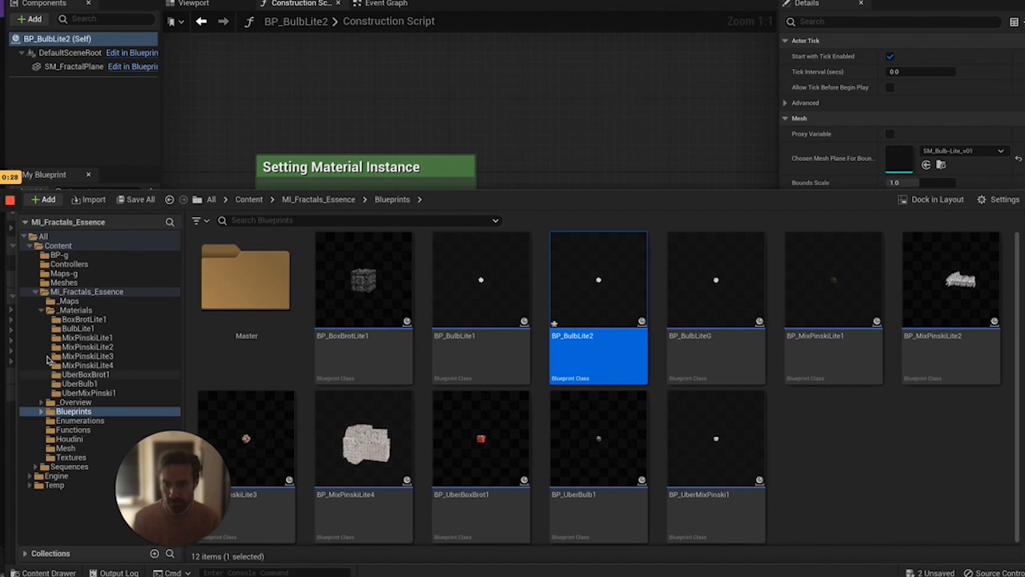
Create and save a material instance MI_BulbLite2 from M_BulbLite2 in the BulbLite1 folder.
{"action": "left_click", "coordinate": [77, 328]}
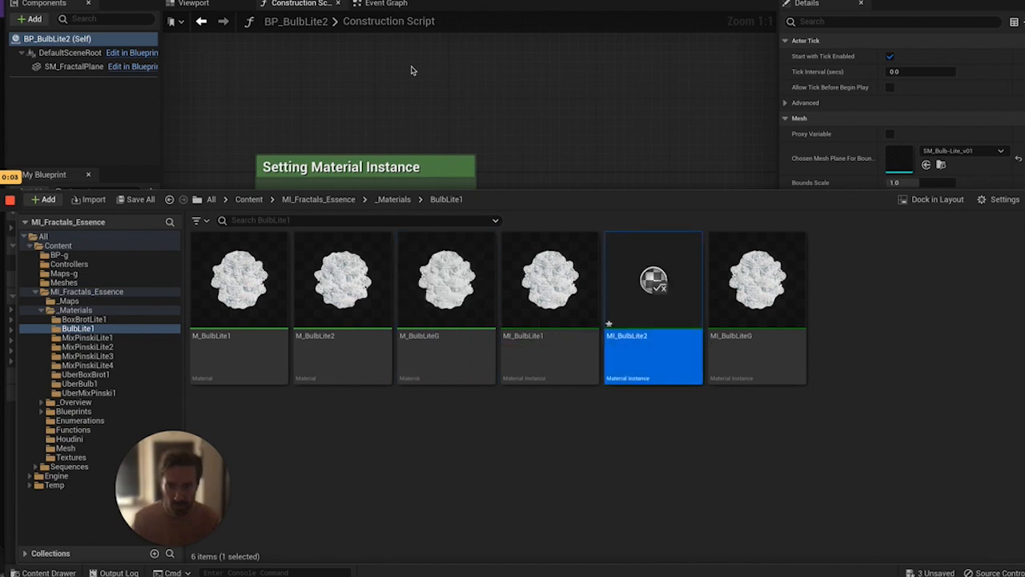
{"action": "mouse_move", "coordinate": [654, 280]}
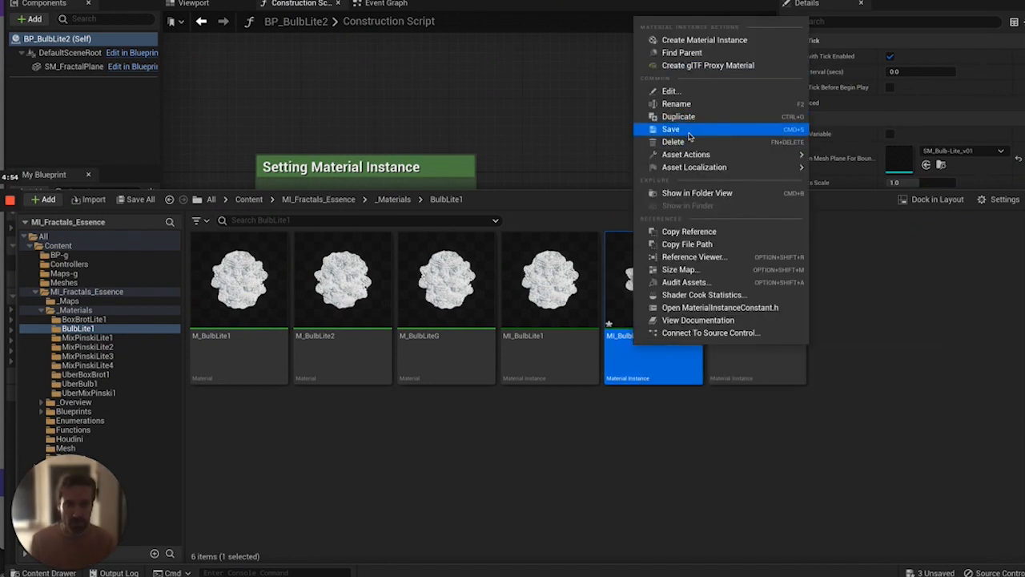
{"action": "left_click", "coordinate": [671, 128]}
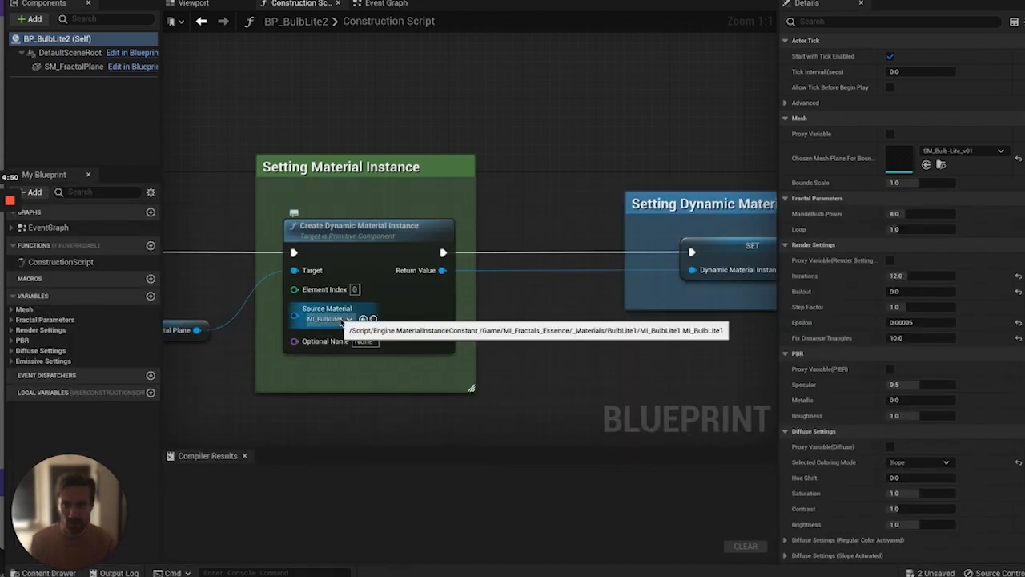
Set the Create Dynamic Material Instance node's Source Material to the MI_BulbLite instance found by search.
{"action": "left_click", "coordinate": [349, 318]}
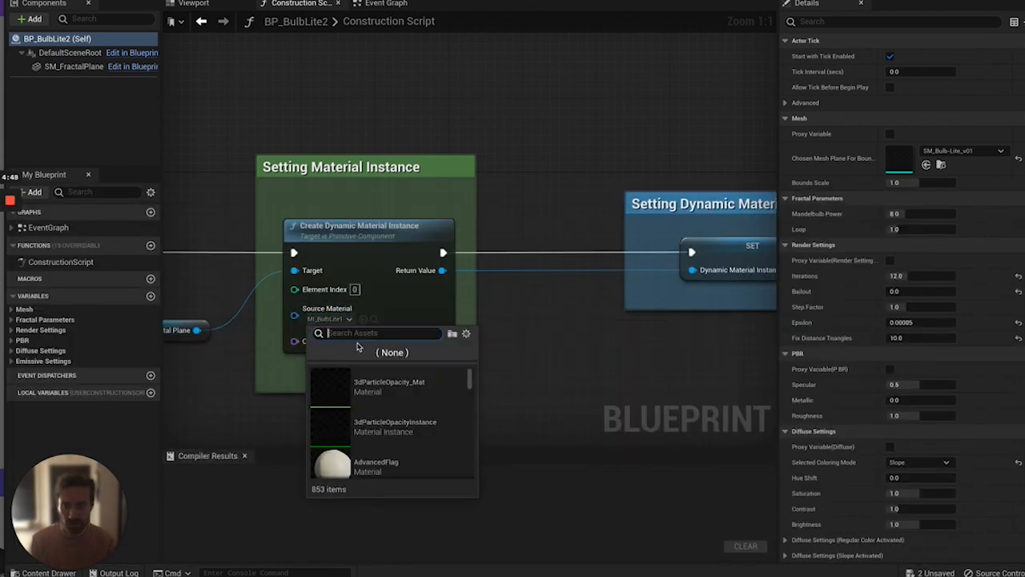
{"action": "type", "text": "ML"}
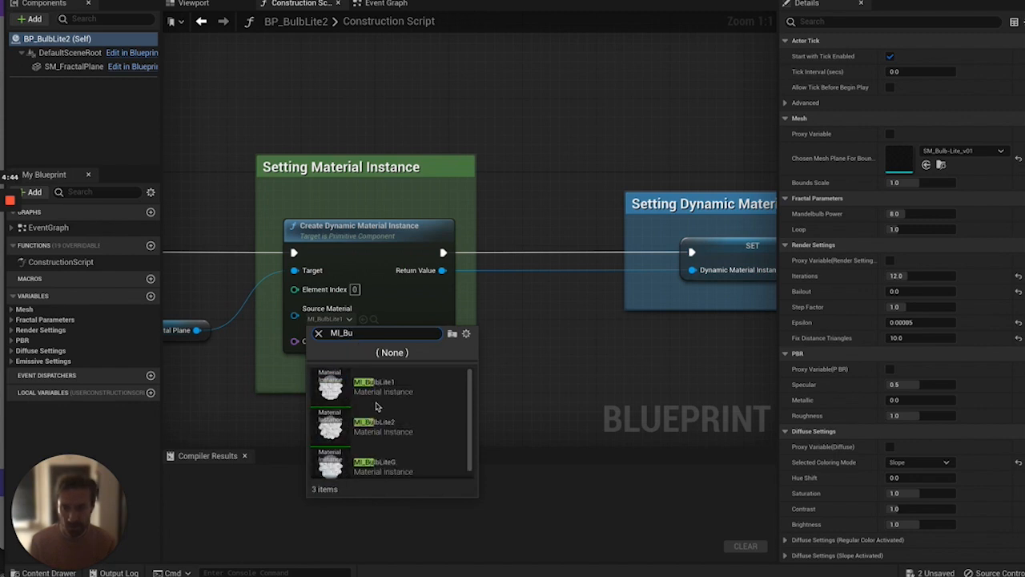
{"action": "left_click", "coordinate": [374, 424]}
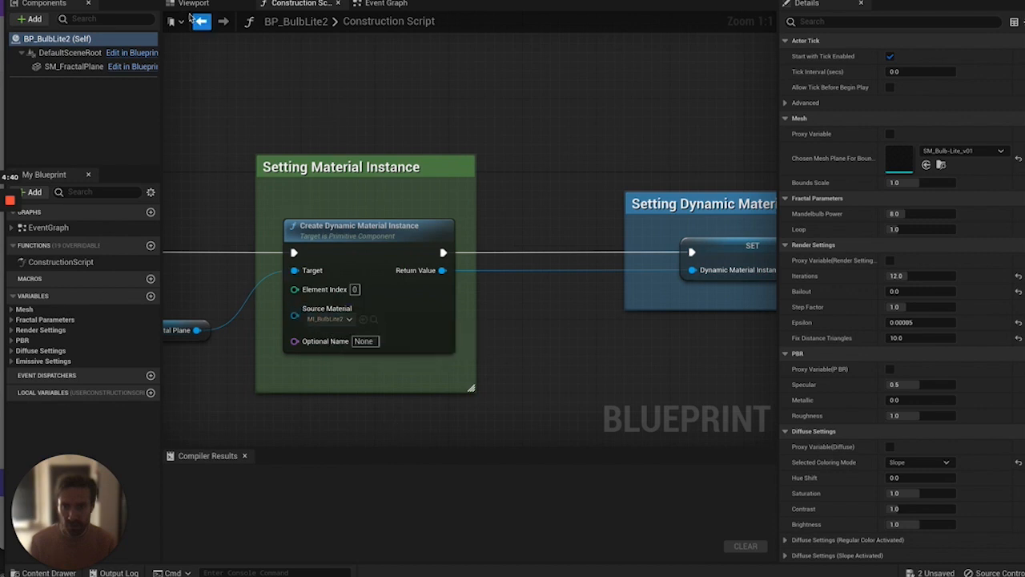
{"action": "left_click", "coordinate": [202, 21]}
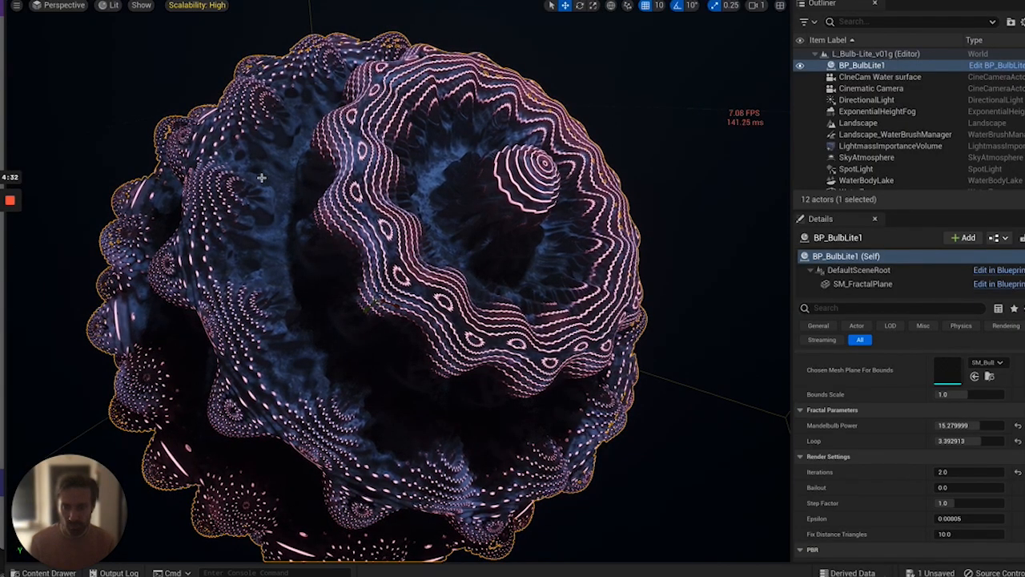
Place BP_BulbLite2 from Blueprints into the level and set its Scale to 5.0.
{"action": "left_click", "coordinate": [45, 573]}
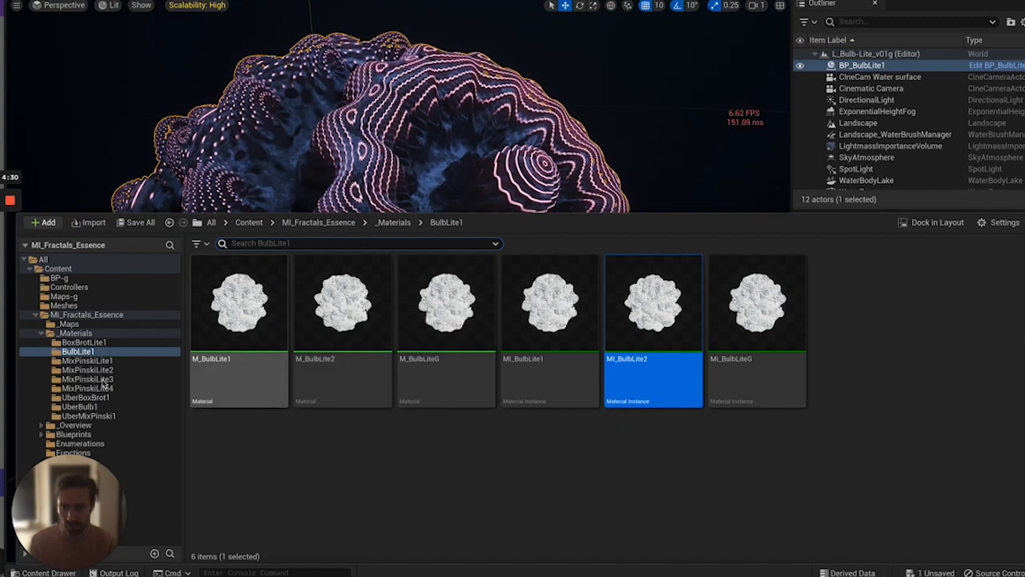
{"action": "left_click", "coordinate": [74, 432]}
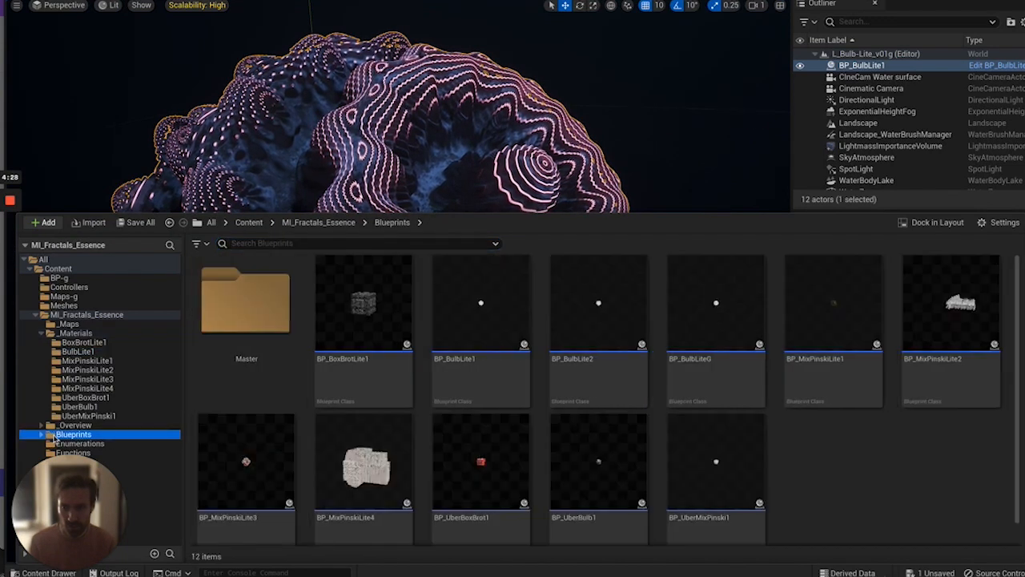
{"action": "mouse_move", "coordinate": [599, 359]}
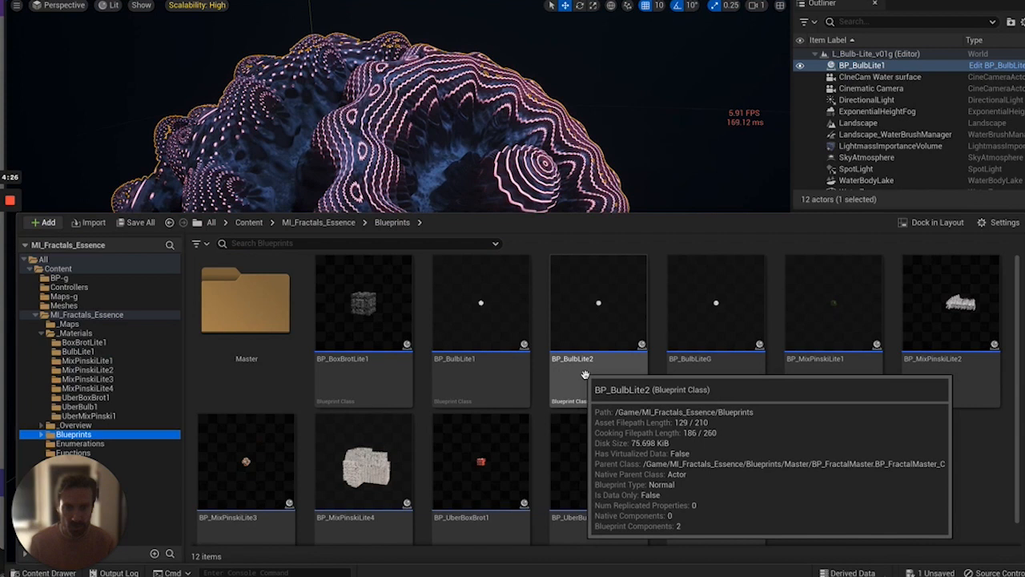
{"action": "double_click", "coordinate": [599, 313]}
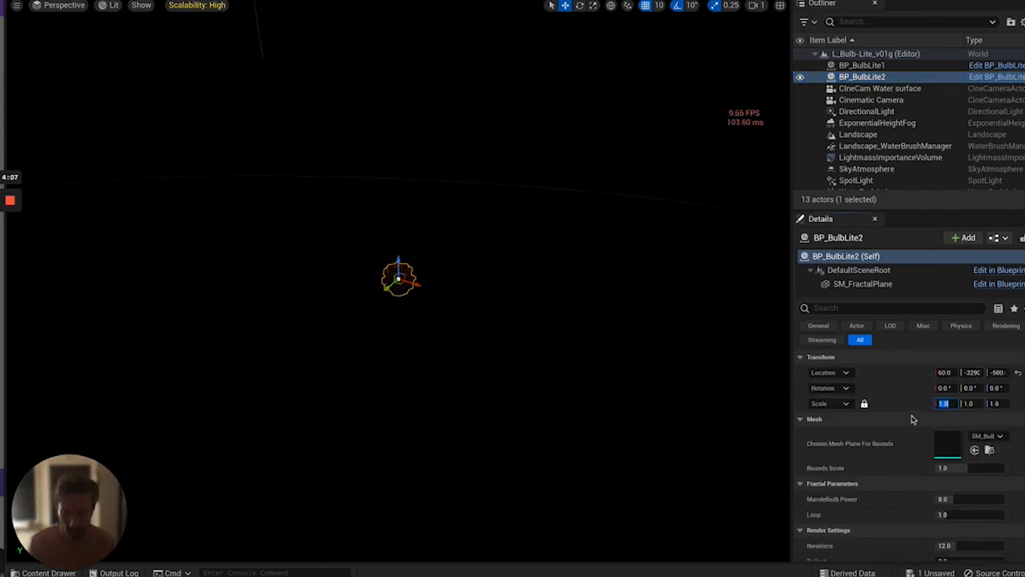
{"action": "type", "text": "5.0"}
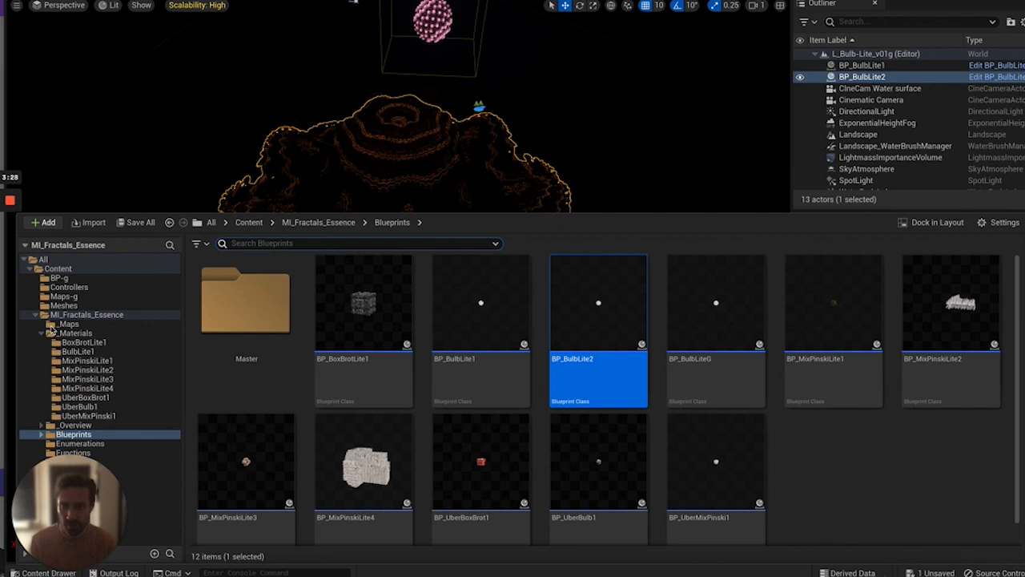
Open the L_Mixpinski-Lite_v04 level from the _Maps folder.
{"action": "left_click", "coordinate": [67, 323]}
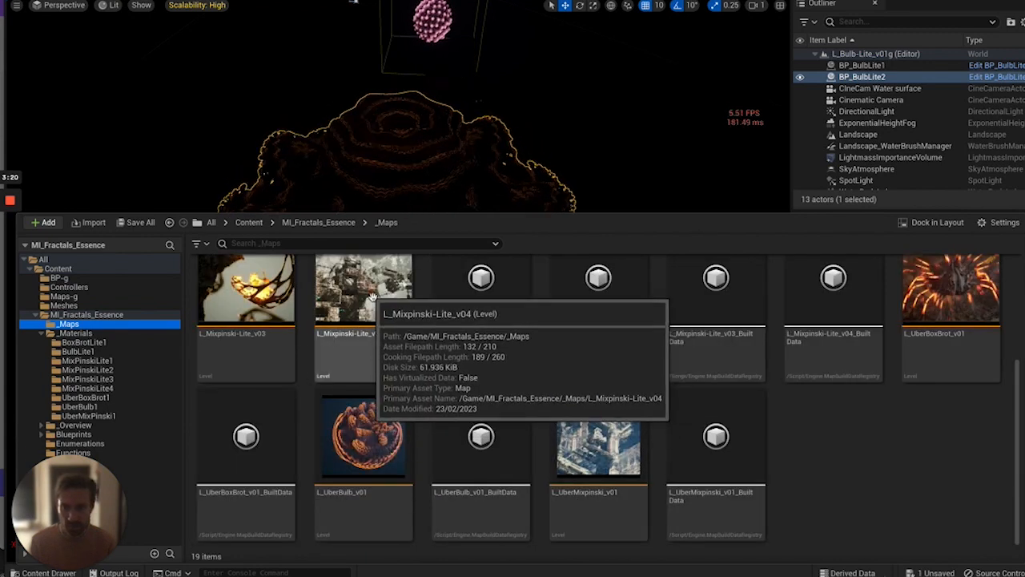
{"action": "left_click", "coordinate": [362, 289]}
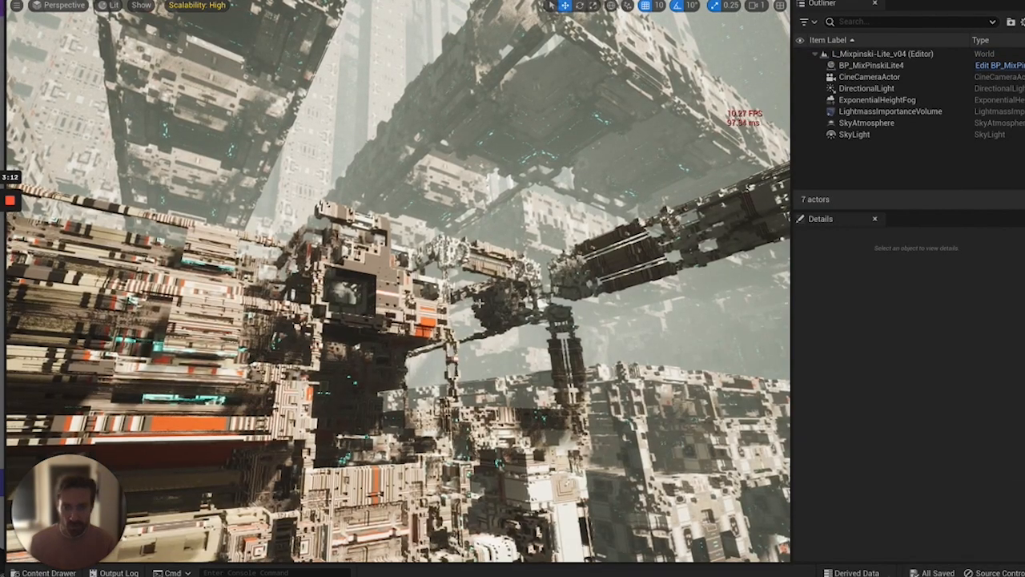
Select BP_MixPinskiLite4 and raise its Scale Z to about 2.02.
{"action": "left_click", "coordinate": [868, 64]}
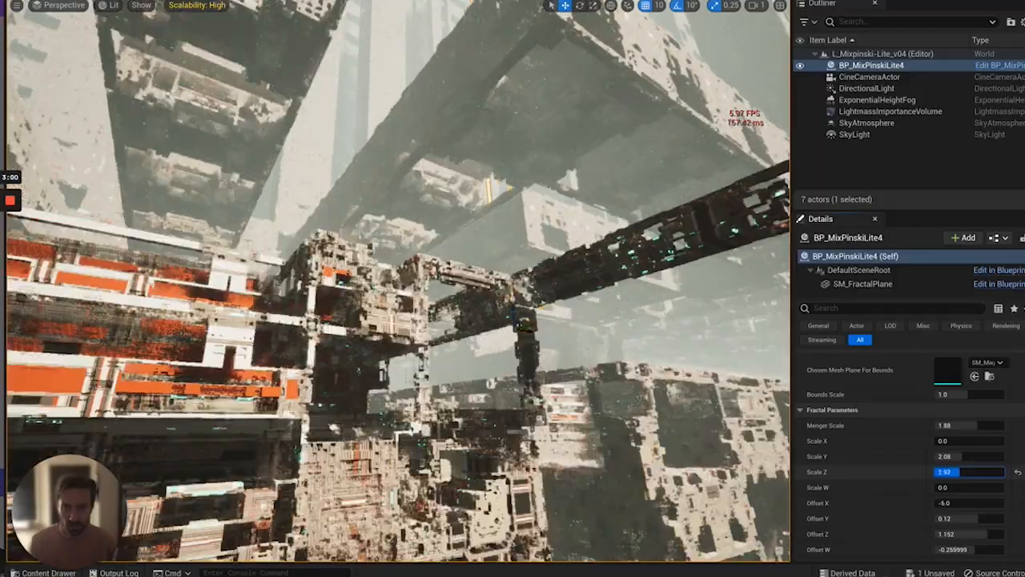
{"action": "left_click_drag", "start_coordinate": [968, 471], "coordinate": [958, 471]}
{"action": "type", "text": "2.02"}
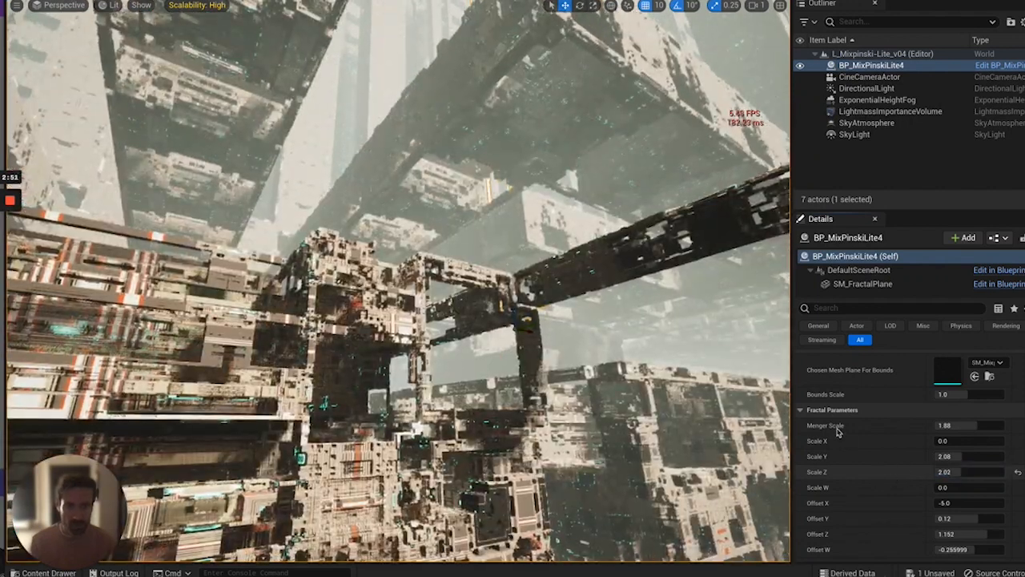
{"action": "left_click", "coordinate": [43, 572]}
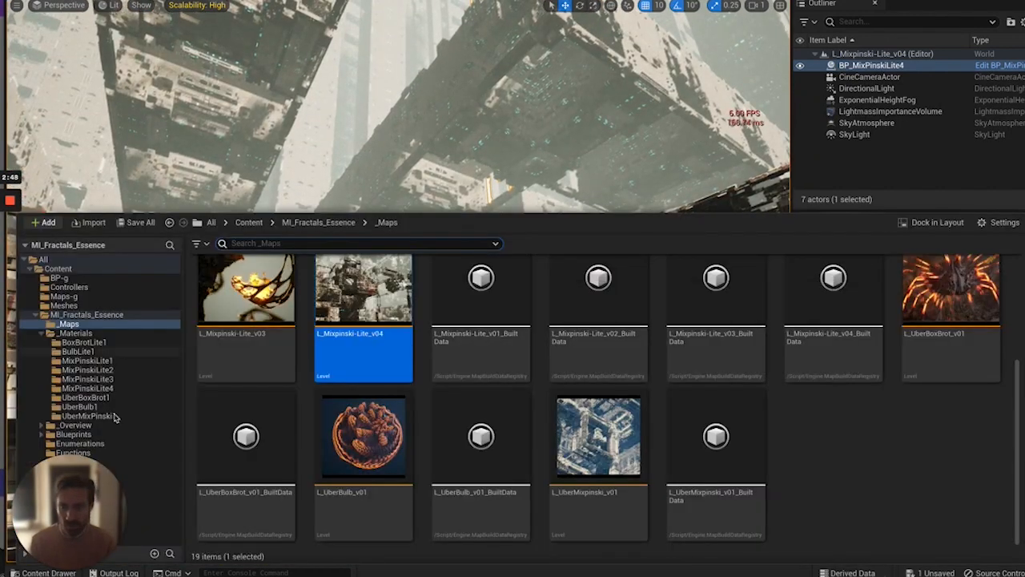
{"action": "mouse_move", "coordinate": [90, 388]}
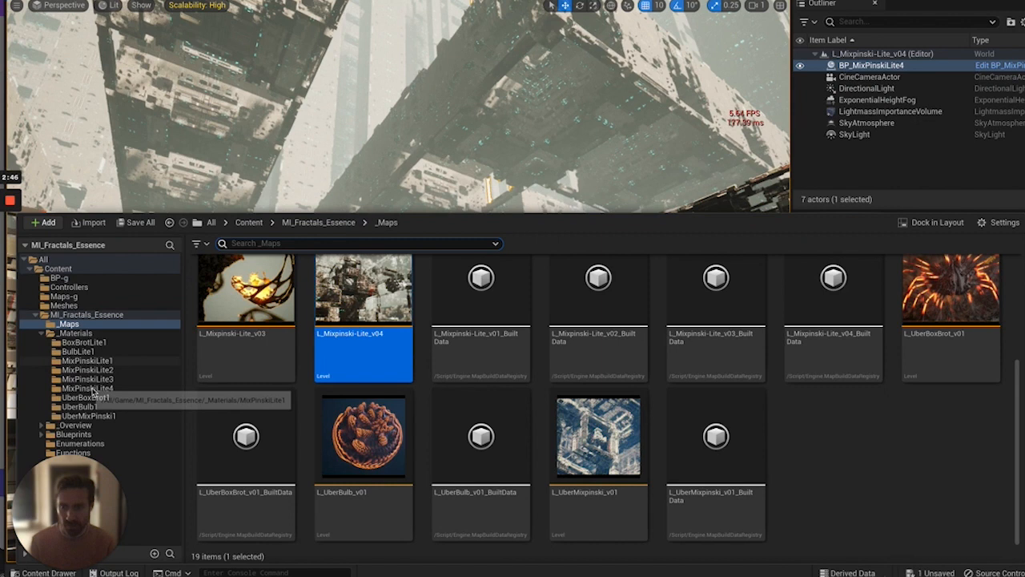
Browse to the MixPinskiLite4 materials folder and load its M_MixPinskiLite4 master material.
{"action": "left_click", "coordinate": [88, 388]}
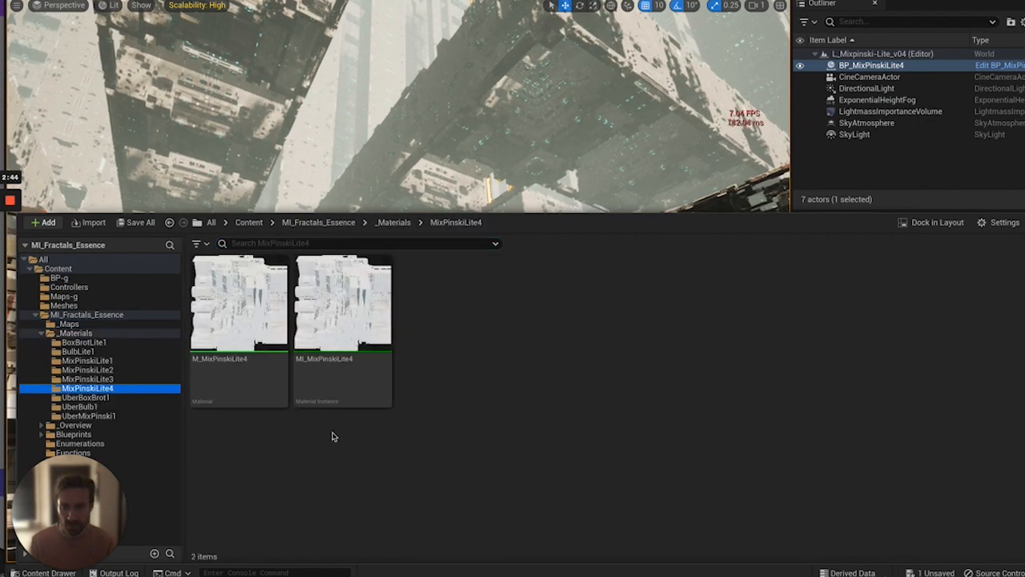
{"action": "left_click", "coordinate": [237, 301]}
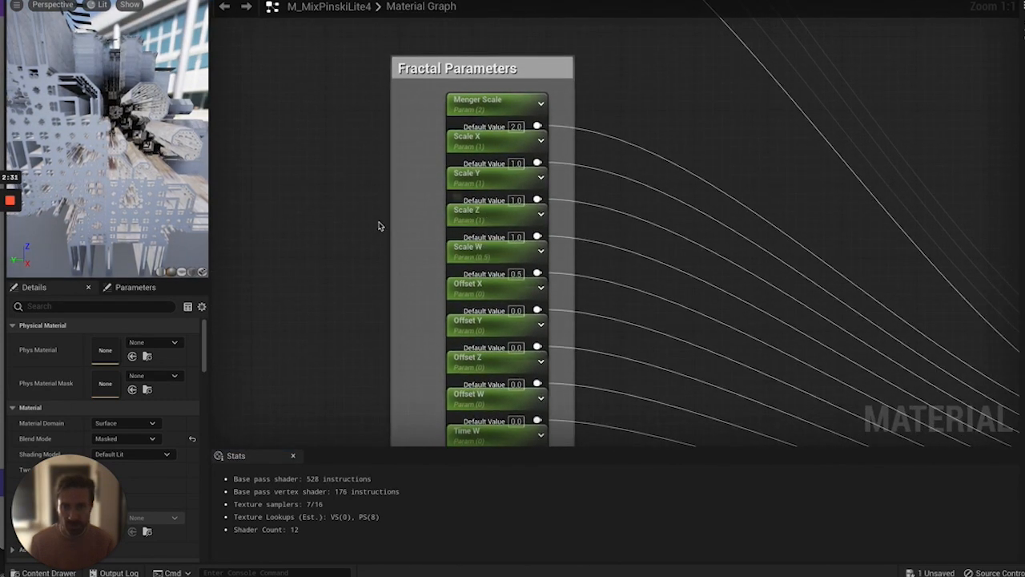
Select the Scale Z node to show its default value, slider range and Fractal Parameters group.
{"action": "left_click", "coordinate": [481, 215]}
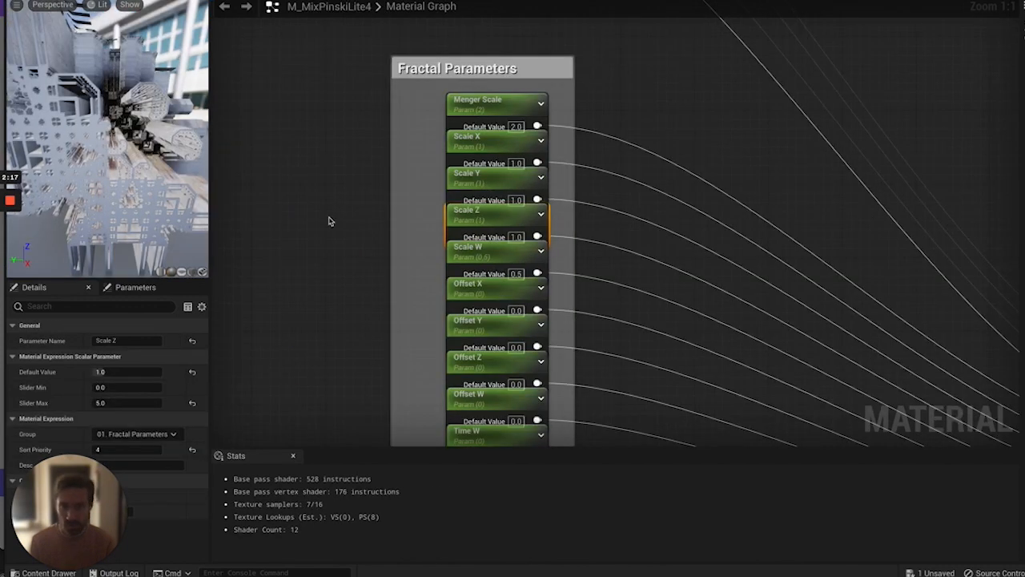
{"action": "mouse_move", "coordinate": [294, 176]}
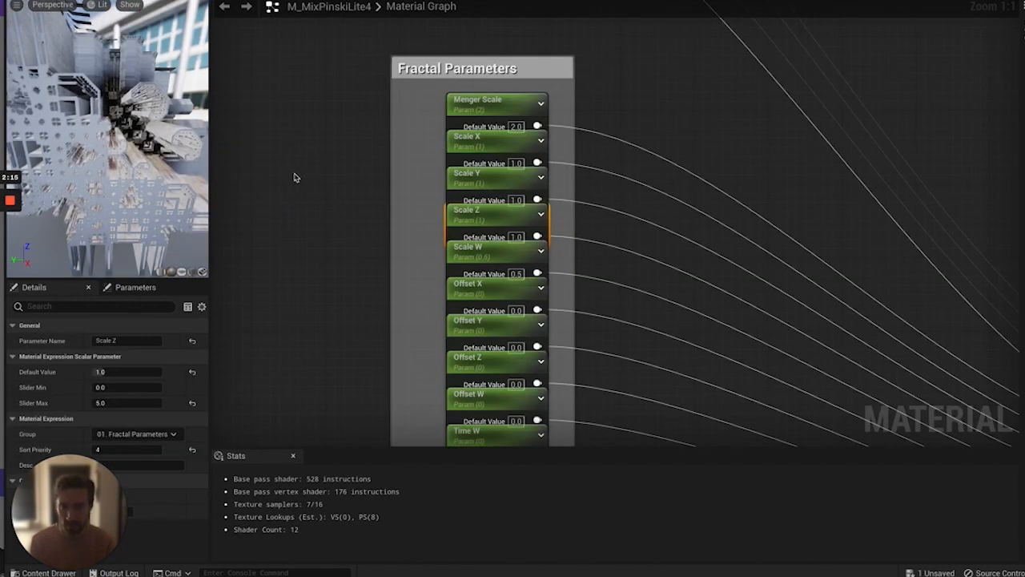